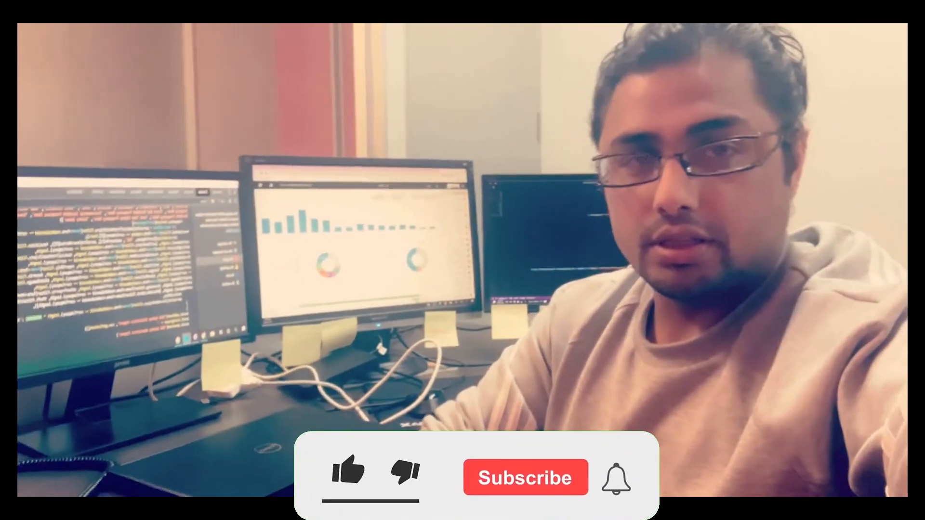
Navigate from the Scheduler calendar to the Projects list in the side menu
left_click(349, 475)
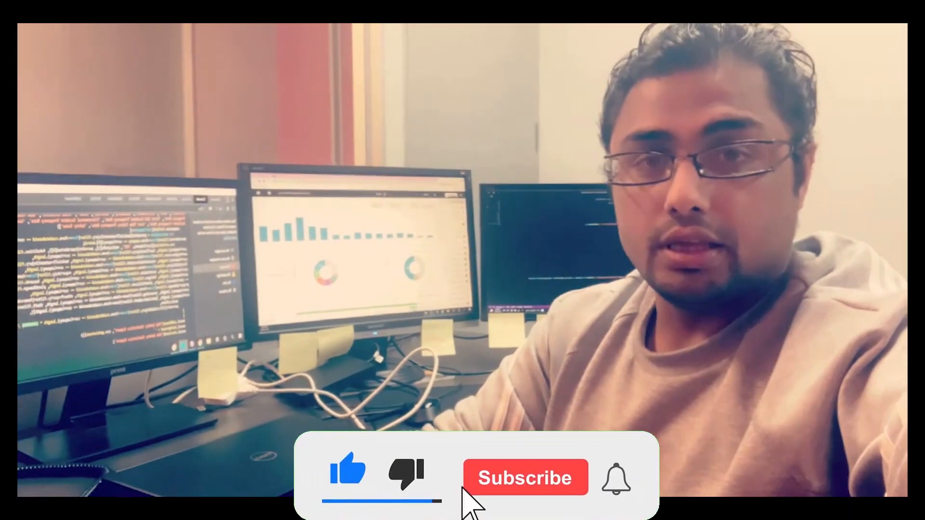
left_click(524, 476)
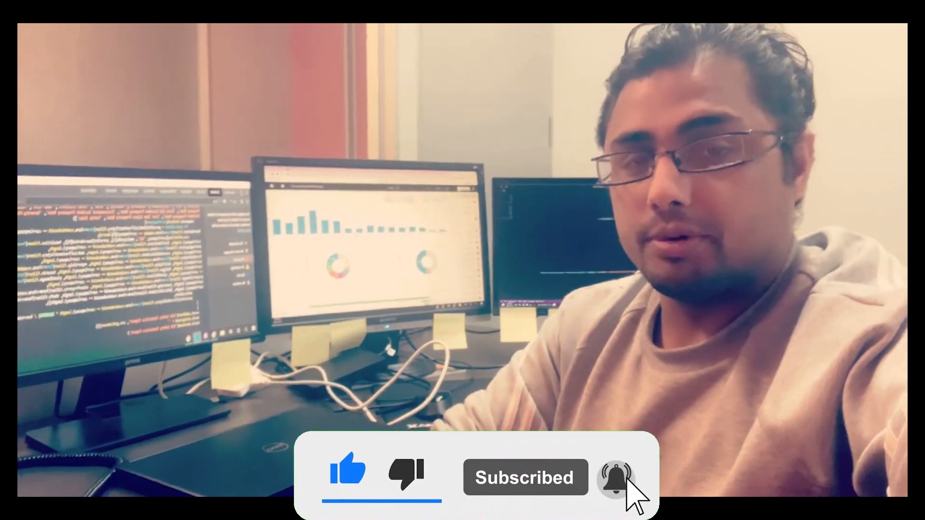
left_click(616, 478)
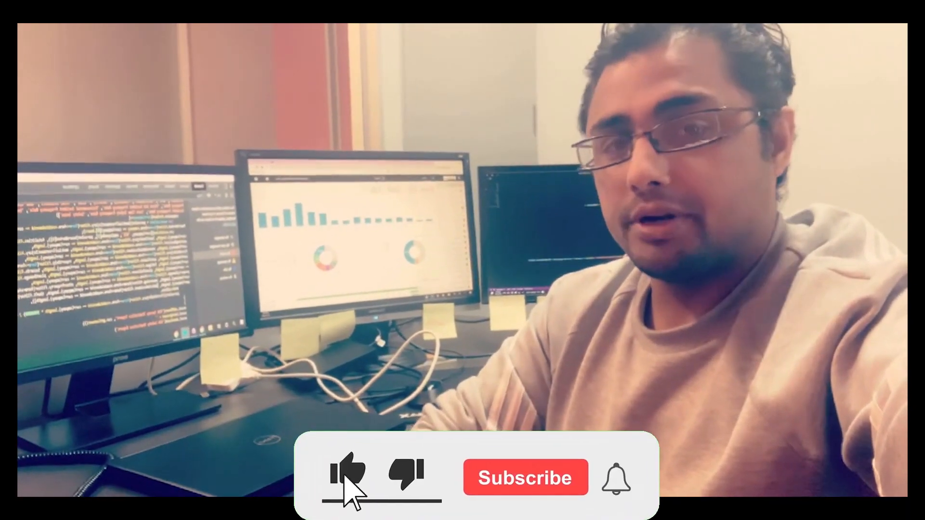
left_click(347, 477)
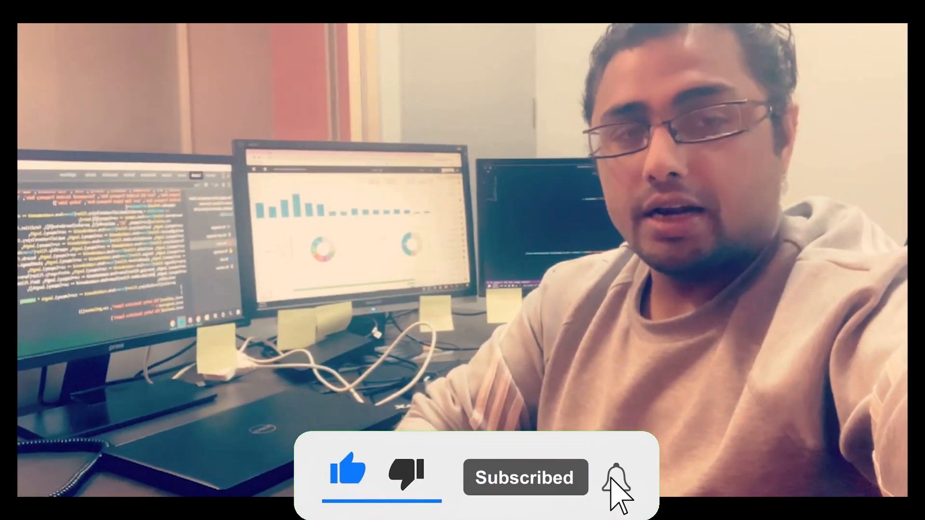
left_click(615, 477)
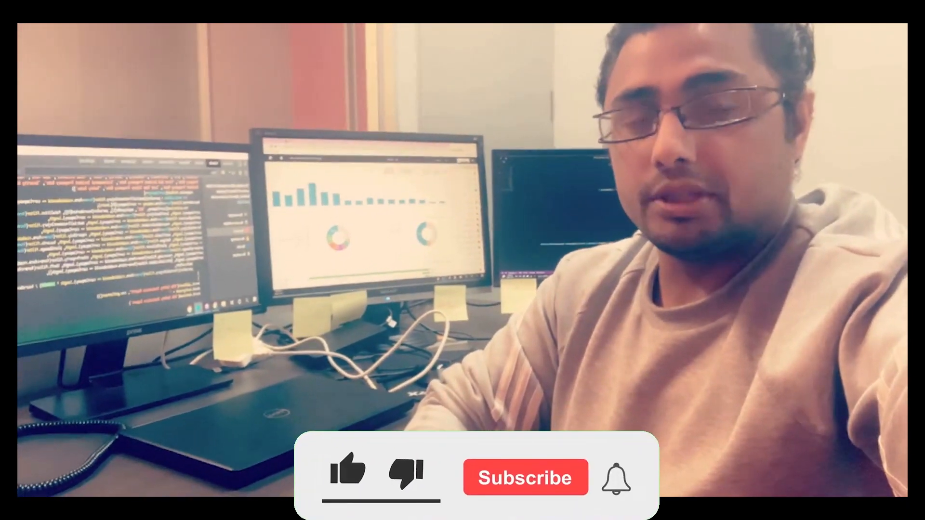
left_click(348, 477)
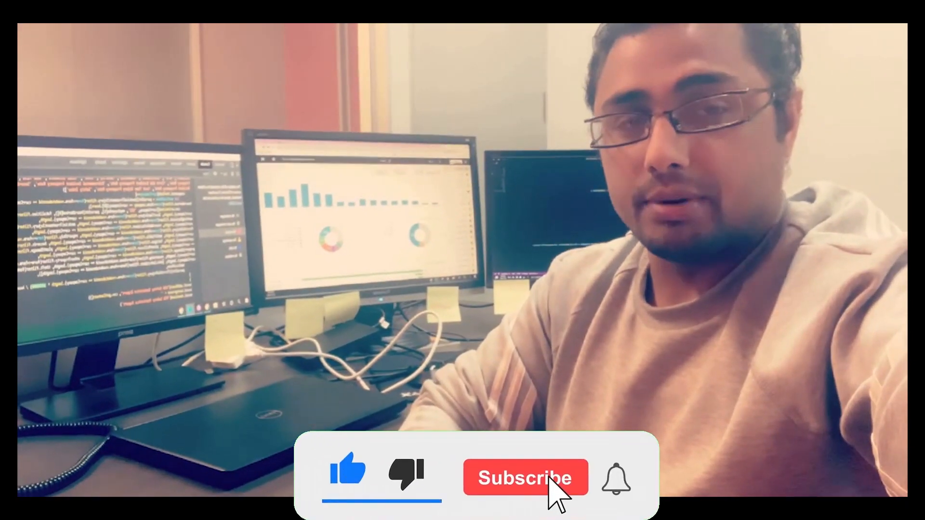
left_click(523, 477)
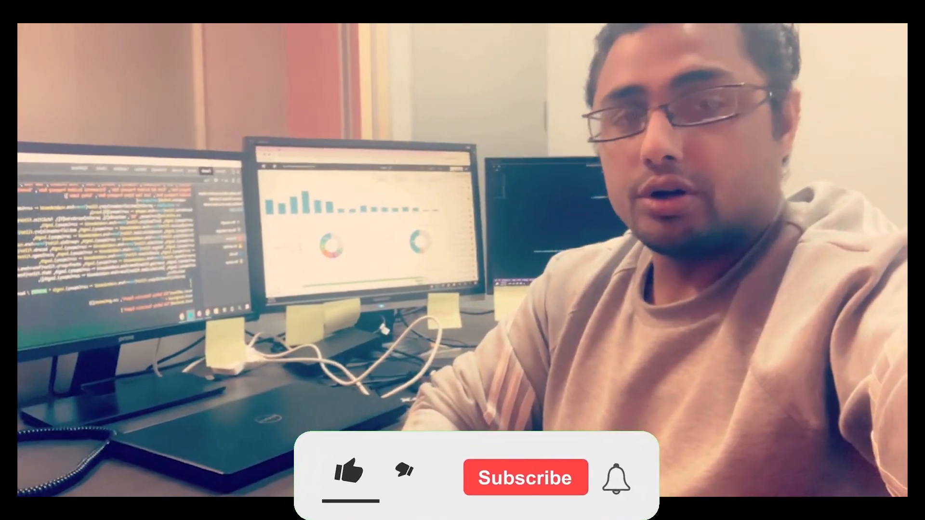
left_click(348, 475)
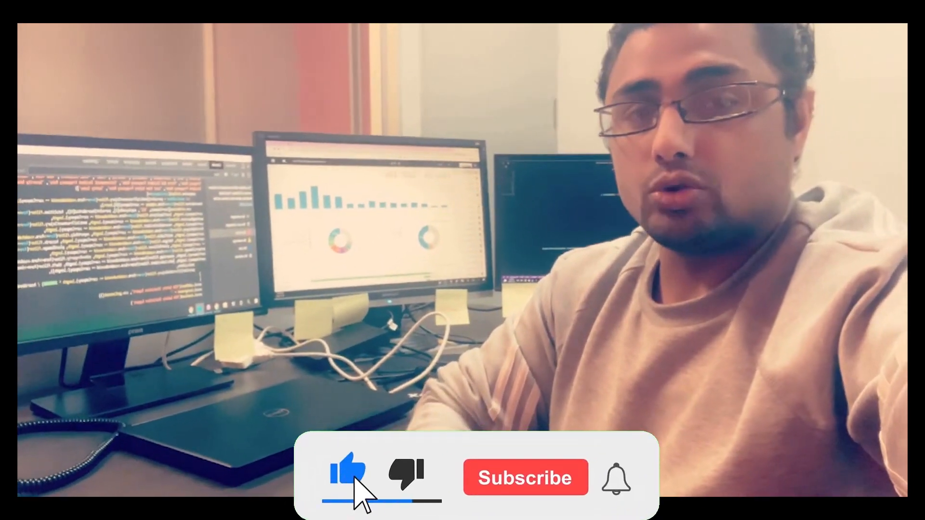
left_click(525, 478)
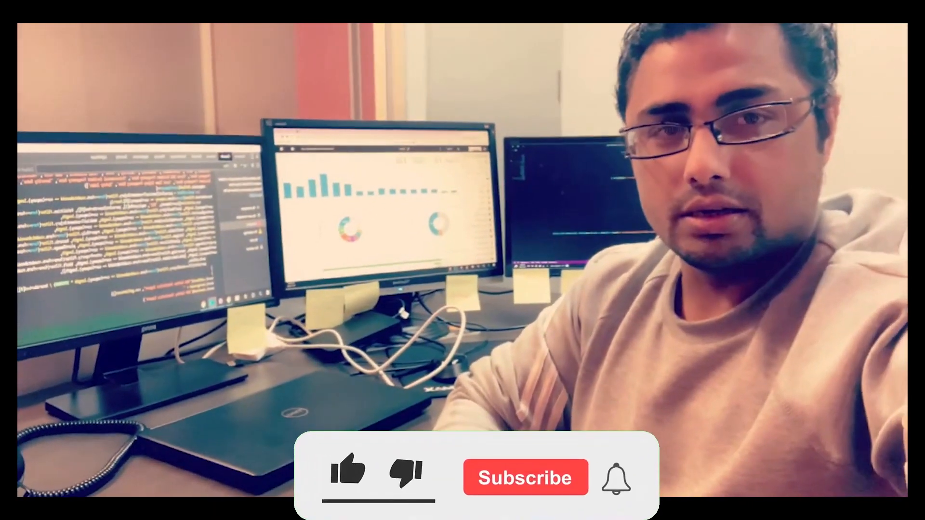
Search the Projects list for 'moir' to find the Moira Shire projects
left_click(348, 475)
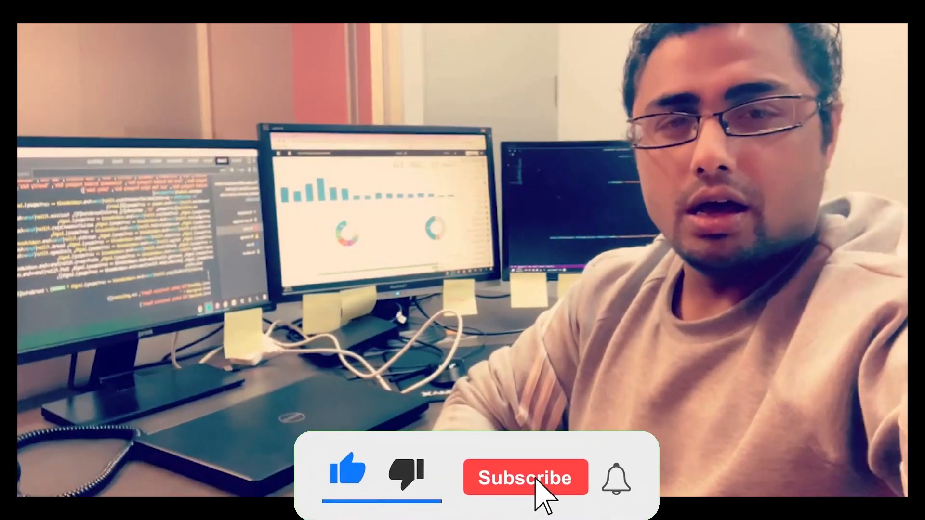
left_click(524, 478)
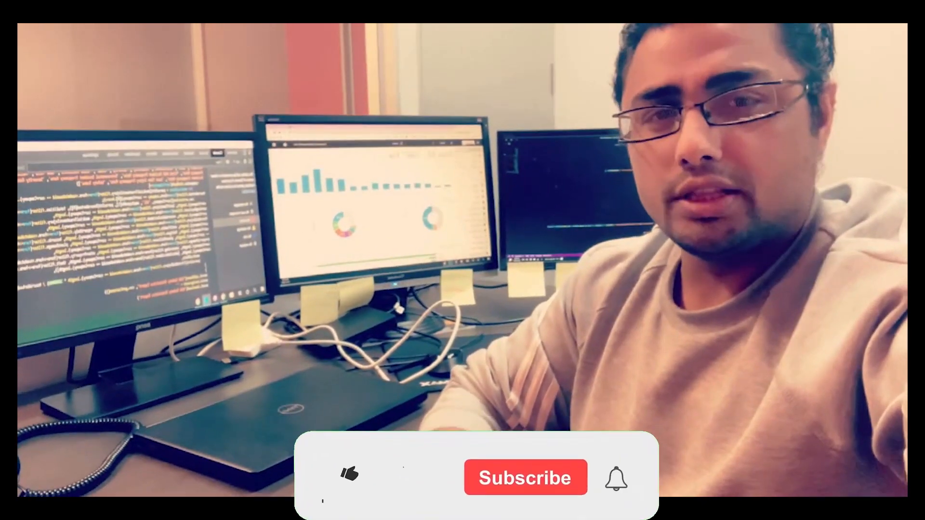
left_click(525, 477)
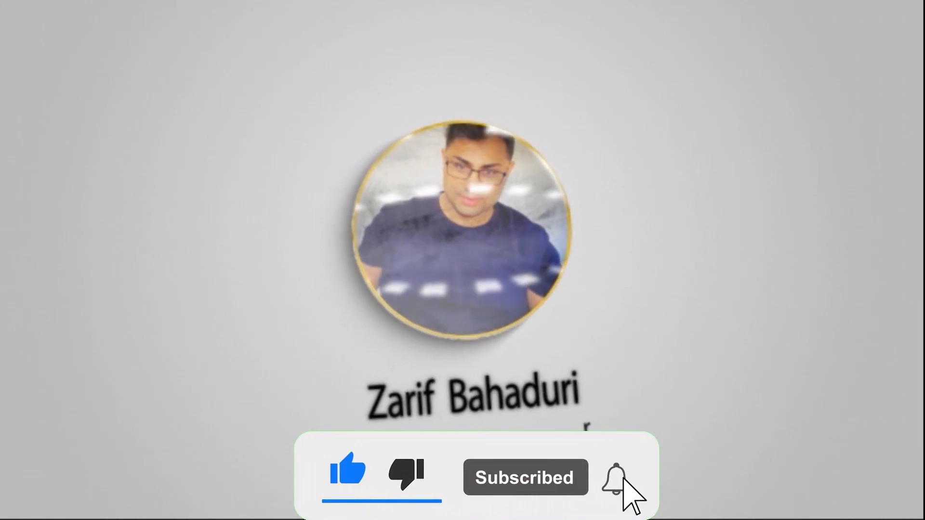
left_click(615, 477)
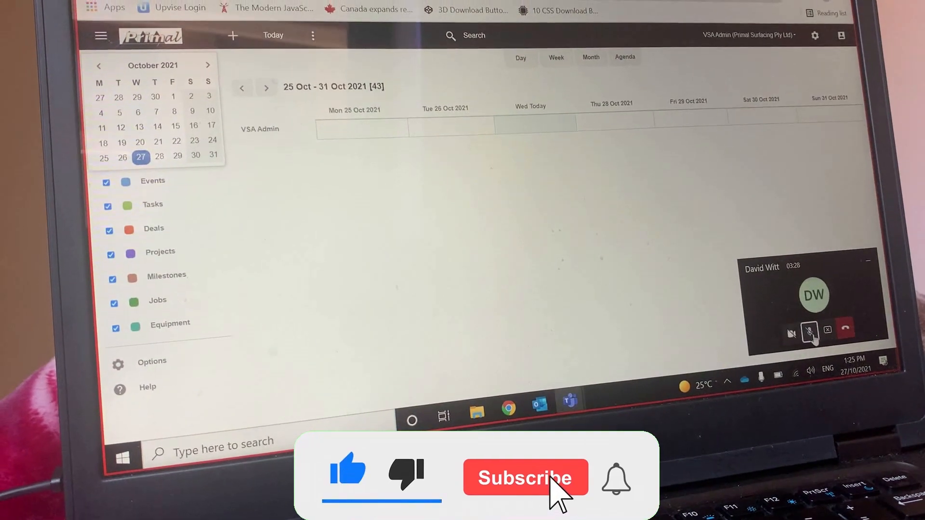
left_click(525, 477)
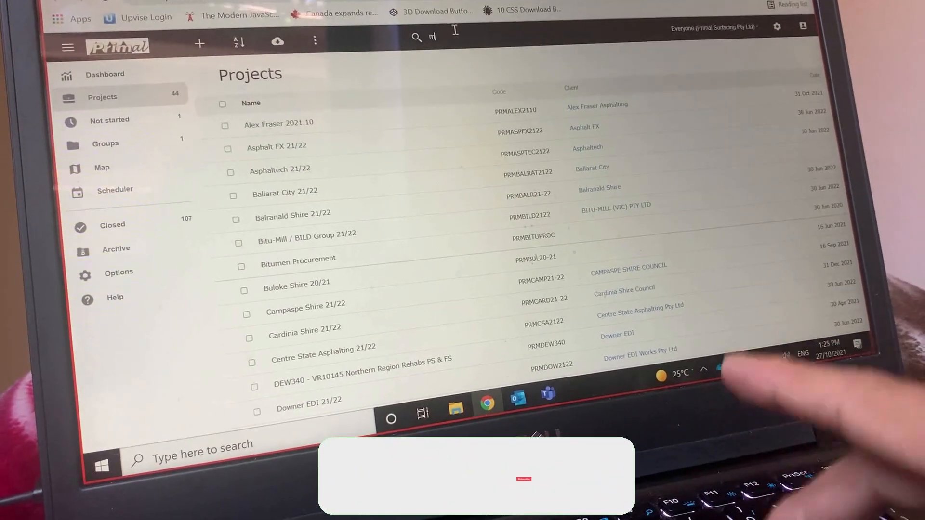
type("moir")
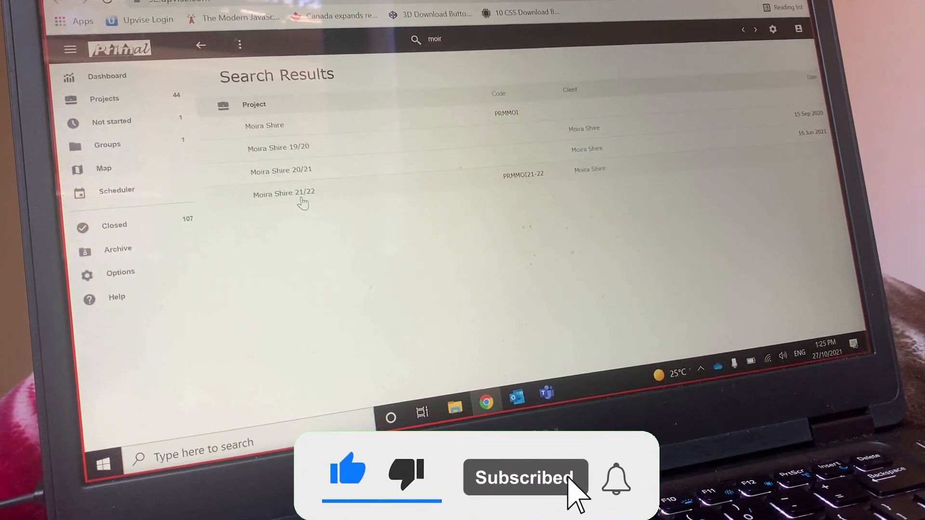
Open the Moira Shire 21/22 project and look through its road job list
left_click(283, 193)
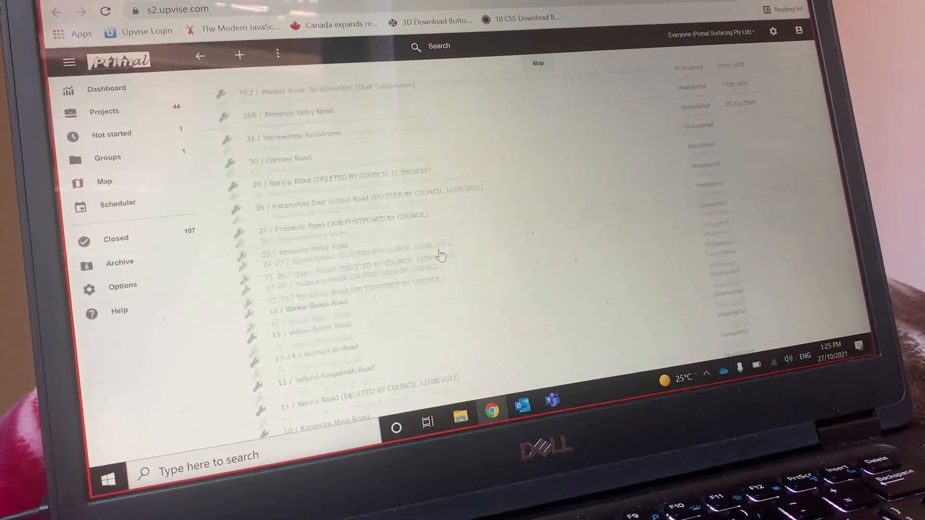
scroll("down", 3)
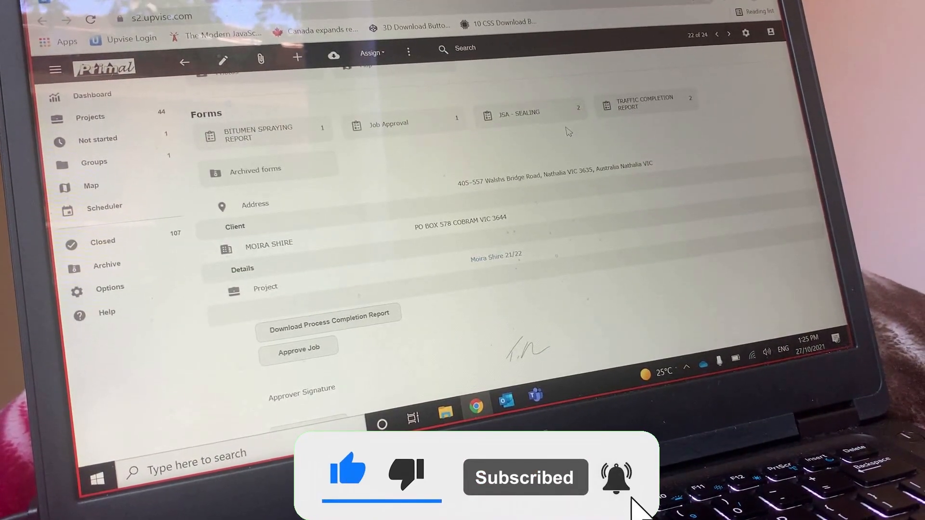
Open the Walshs Bridge Road job's Bitumen Spraying Report at its Spraying Details section
left_click(257, 133)
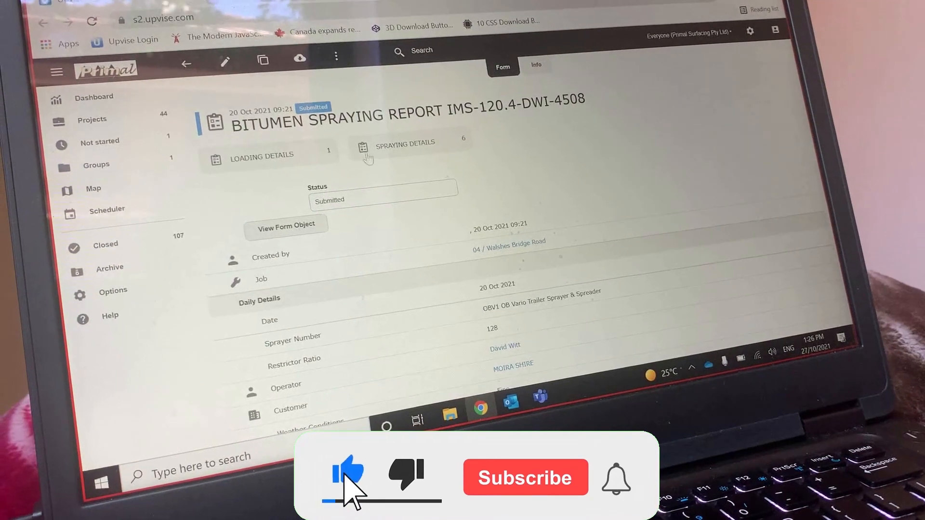
left_click(188, 62)
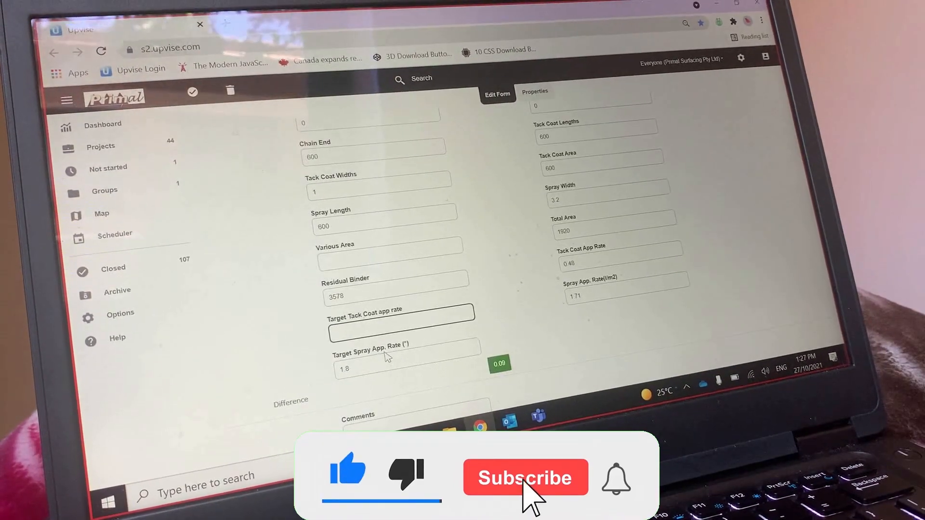
Set target spray rate 1.7 against actual 1.86 (difference -0.16), then start a new Chrome tab
left_click(525, 478)
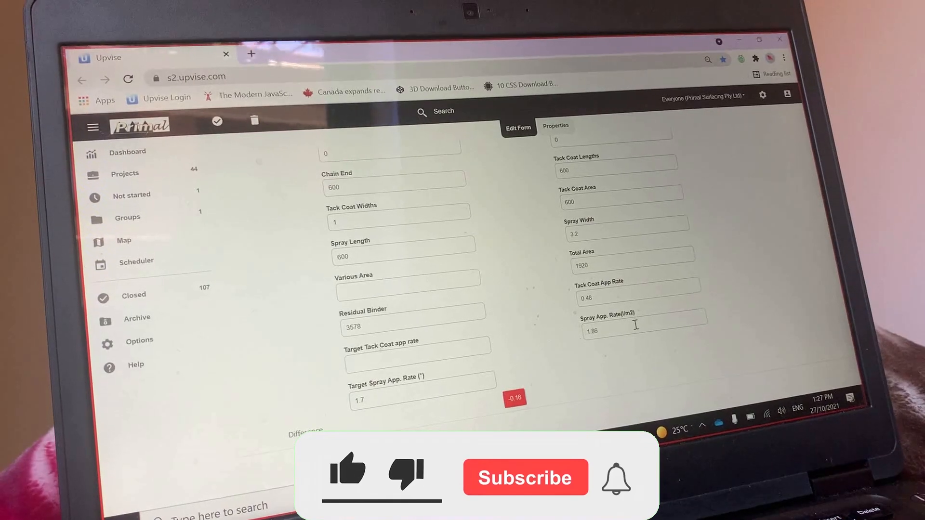
left_click(525, 477)
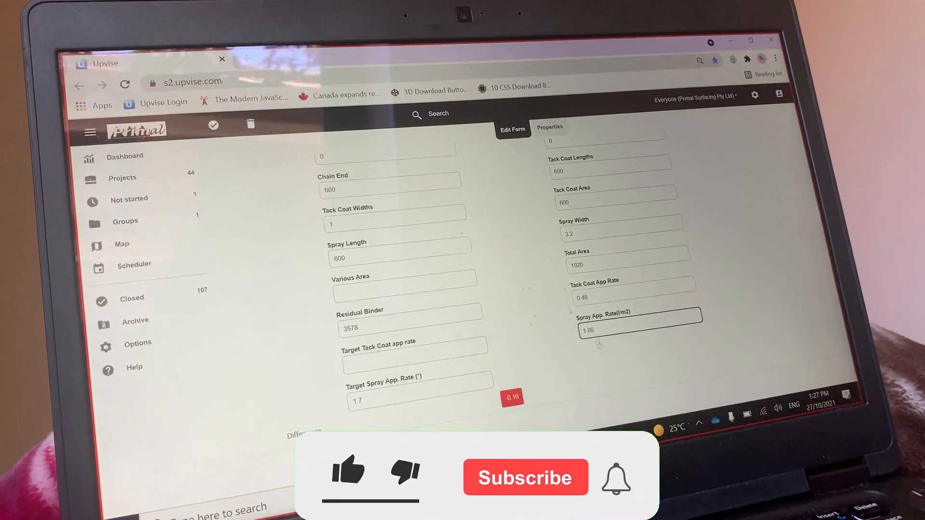
left_click(348, 477)
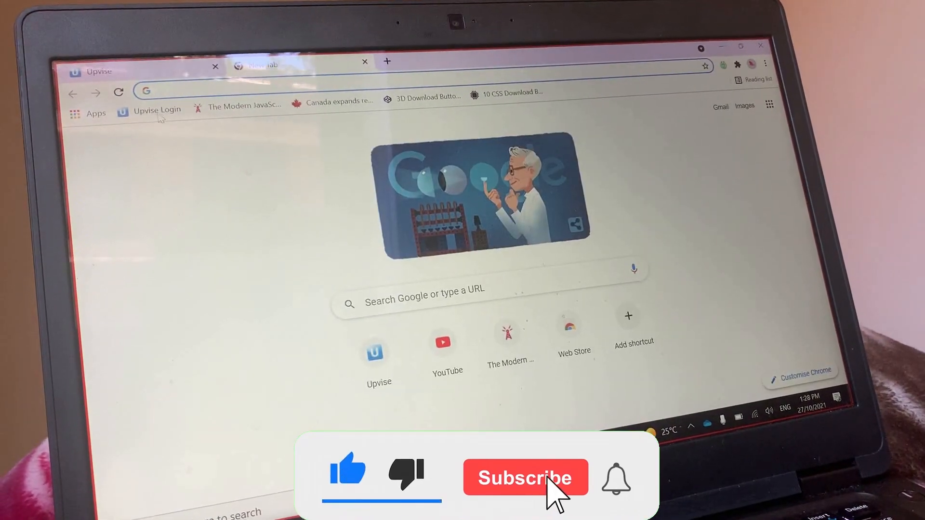
Present the screen and return to the Upvise tab with the form's Edit Field script
left_click(525, 478)
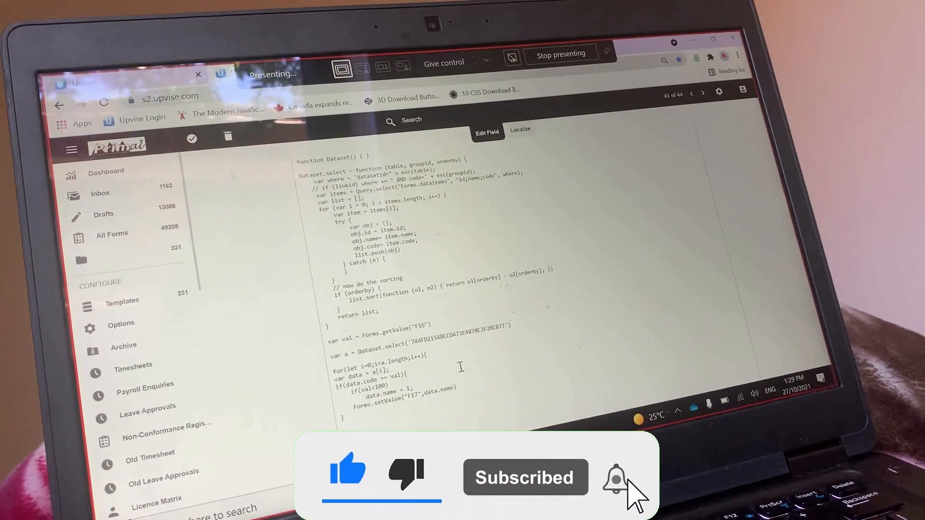
Search the form script for F11 and return to the report's Spray Temperature dropdown
scroll("down", 3)
type("f11")
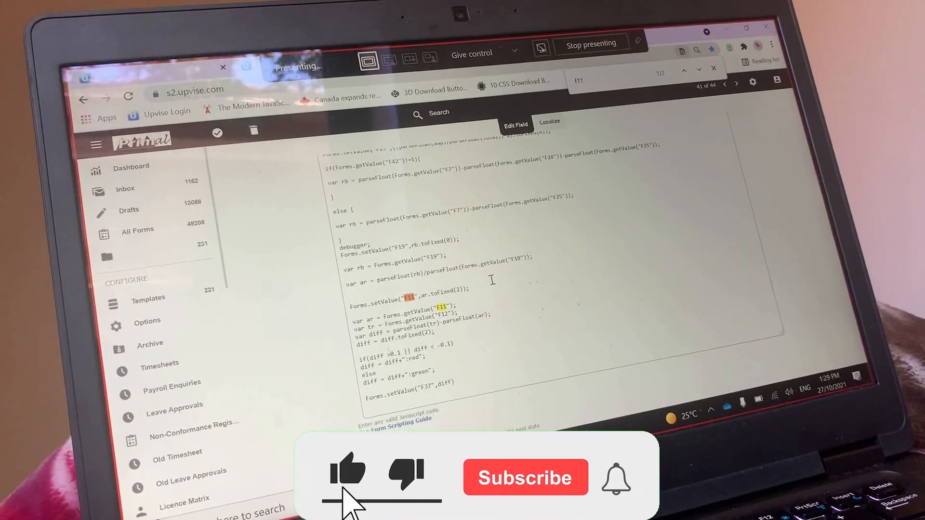
left_click(524, 478)
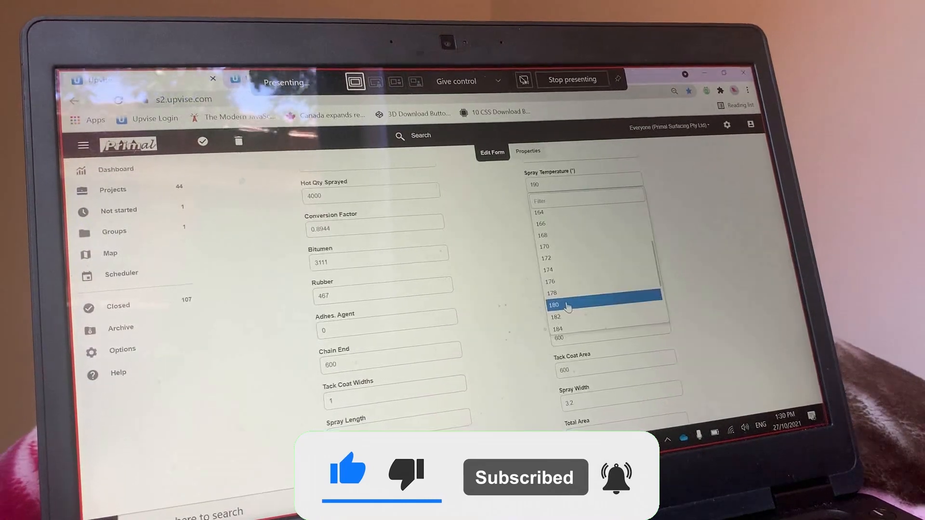
Set Spray Temperature to 180 so Spray App. Rate recalculates to 1.72, then open another report
left_click(553, 305)
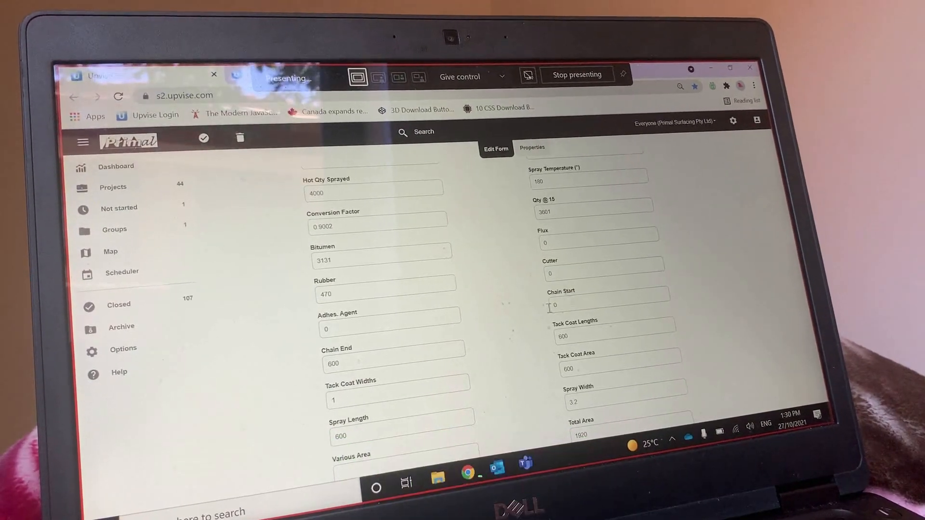
scroll("down", 3)
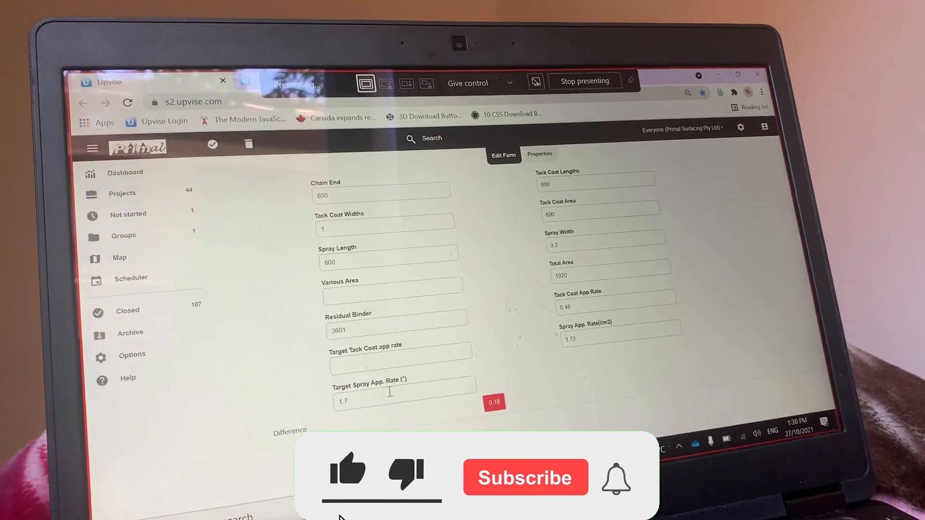
left_click(524, 477)
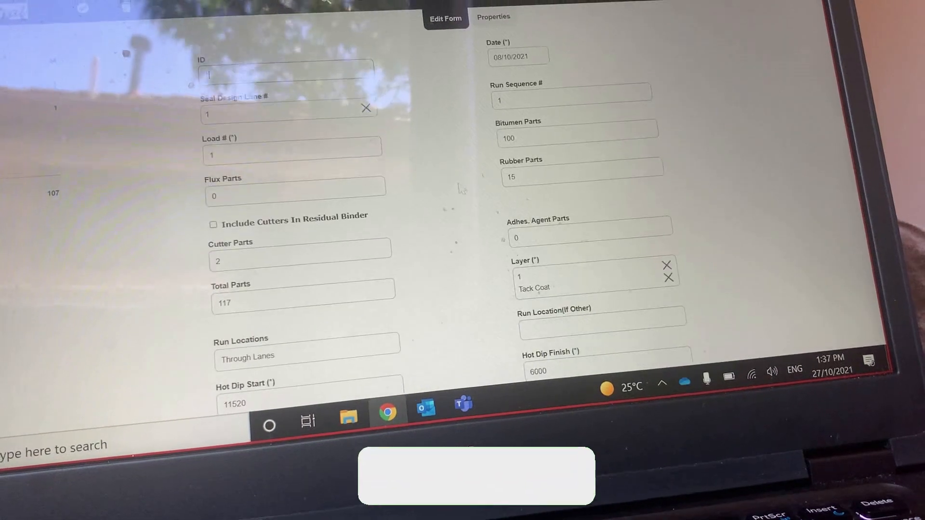
Check the second report's Difference field (1.66 vs 1.7, green 0.04) and switch to Excel
scroll("down", 3)
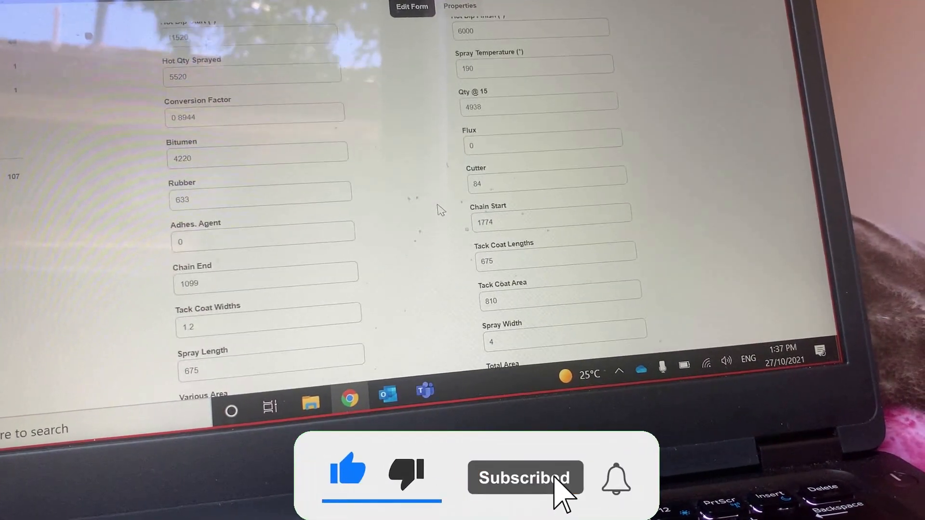
scroll("down", 3)
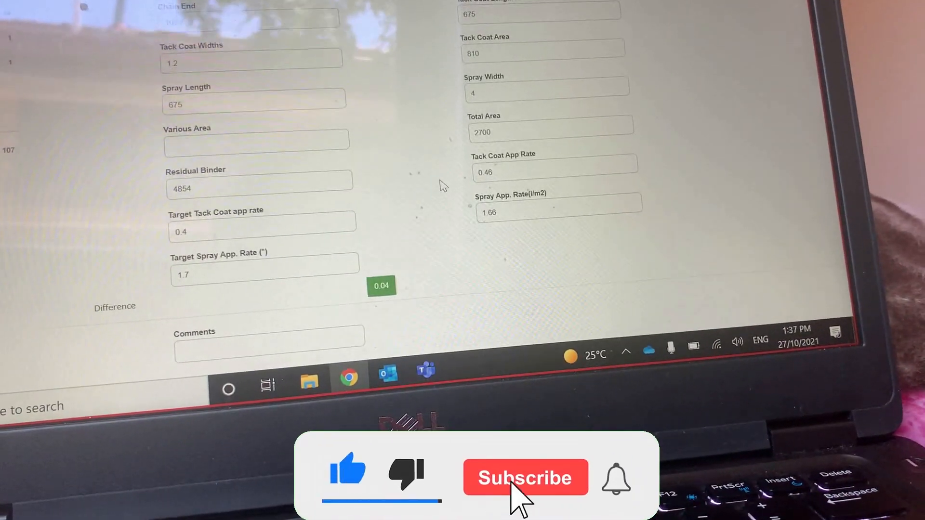
left_click(524, 477)
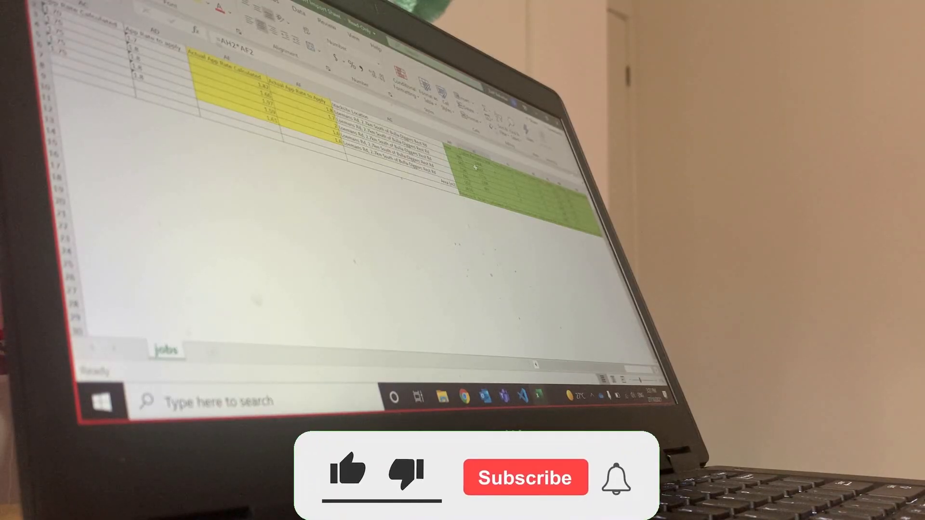
Review the jobs sheet's yellow app rate columns and return to the Upvise question list
left_click(349, 476)
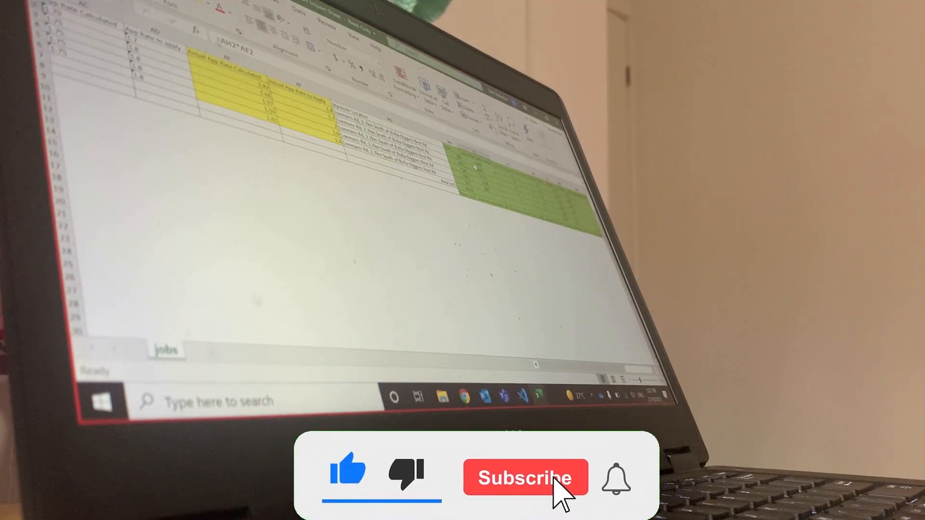
left_click(524, 478)
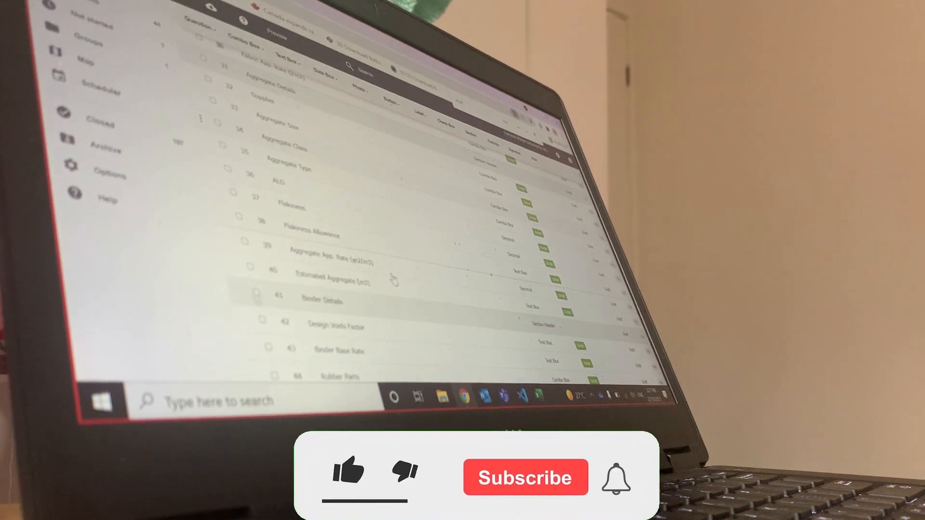
Scroll through Binder Details and Rubber Parts questions, then switch to the VS Code export script
left_click(349, 472)
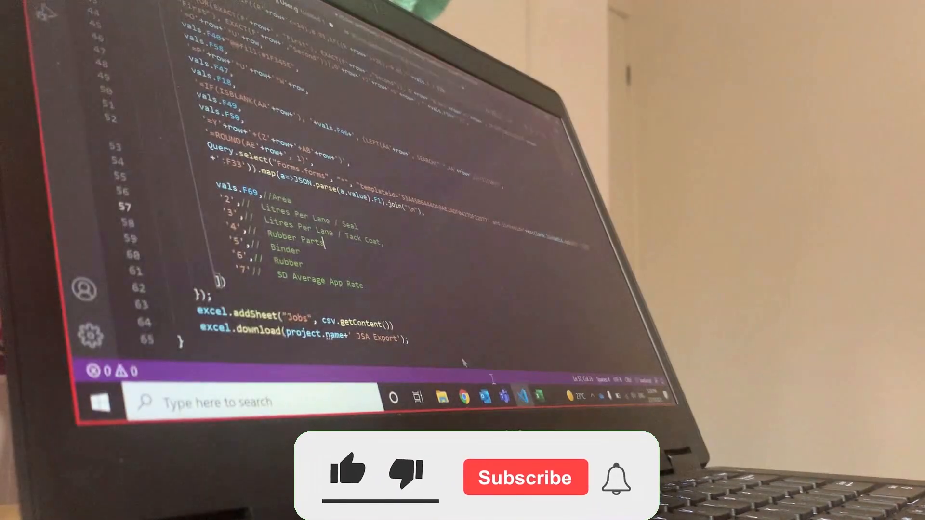
Check field IDs in Upvise and make the Litres Per Lane / Seal entry reference vals.F50
left_click(350, 477)
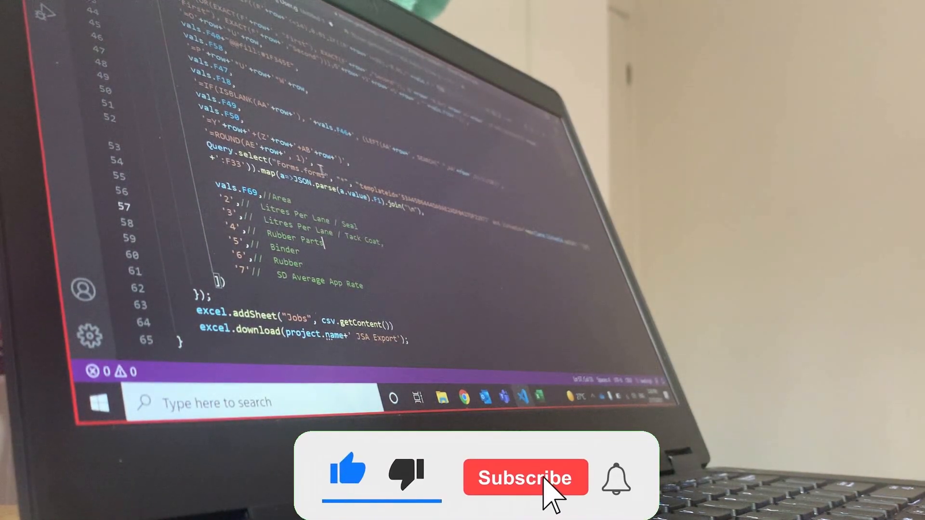
left_click(523, 477)
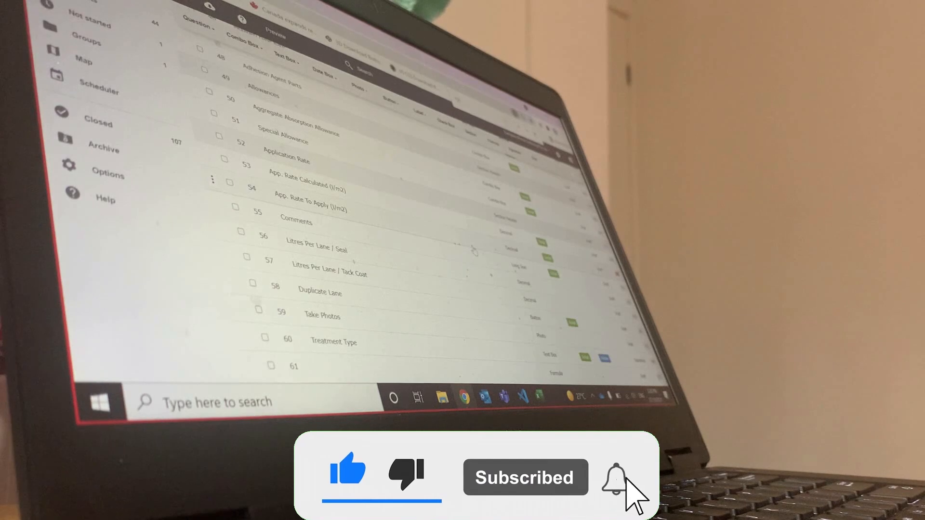
left_click(616, 478)
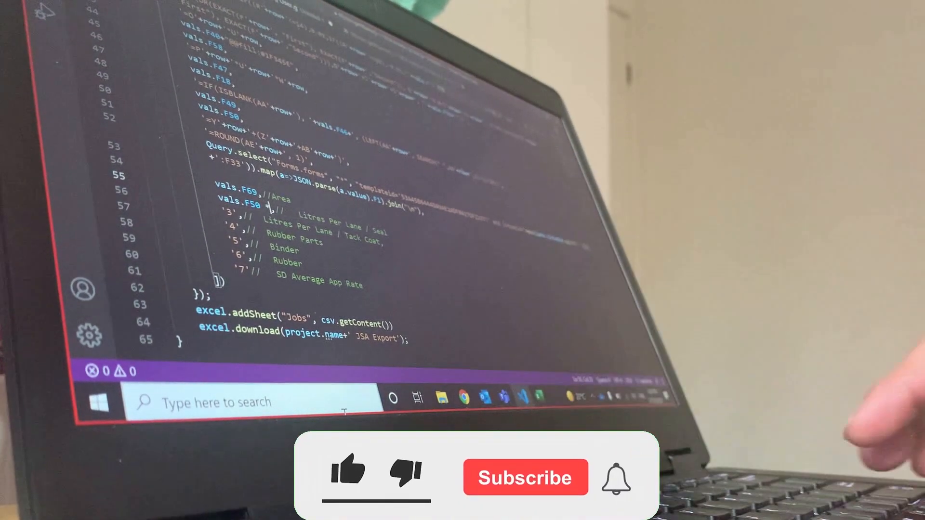
left_click(349, 476)
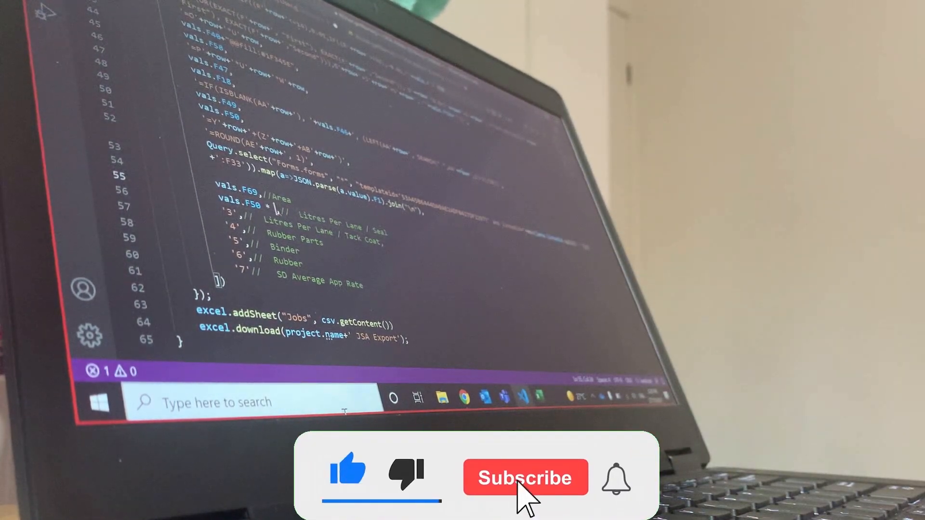
left_click(525, 478)
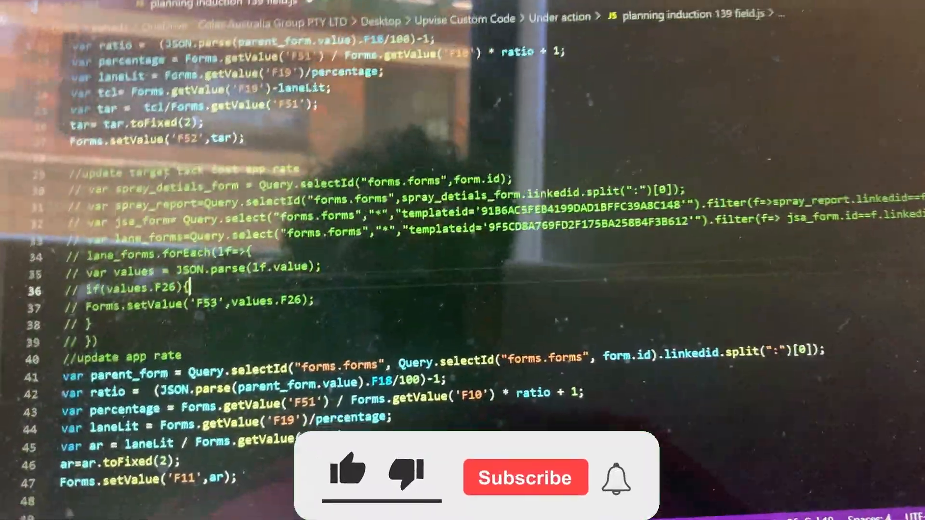
Review the app rate update code, then bring up the form's question list showing Difference
left_click(524, 478)
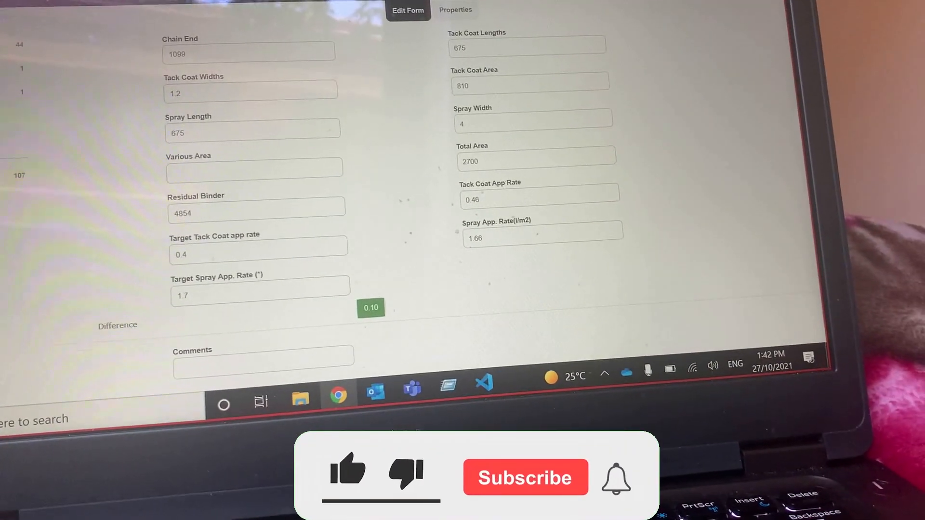
left_click(454, 10)
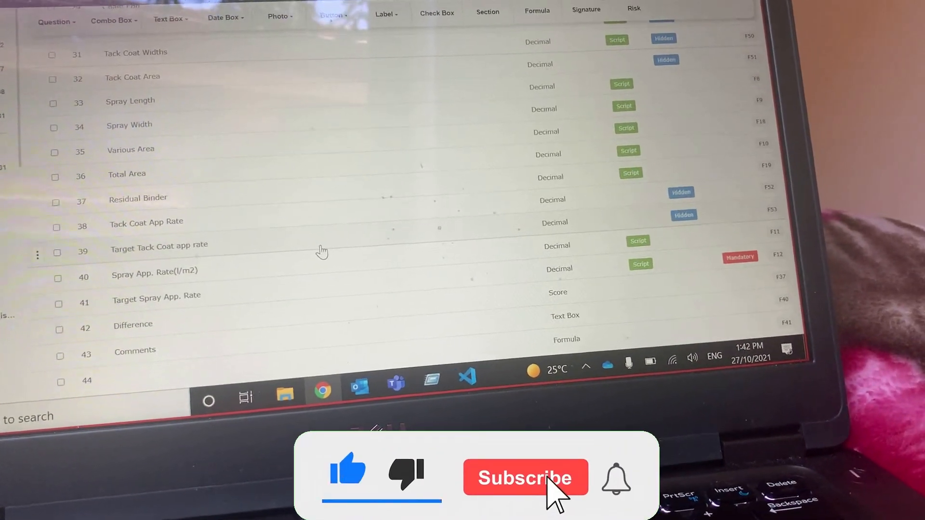